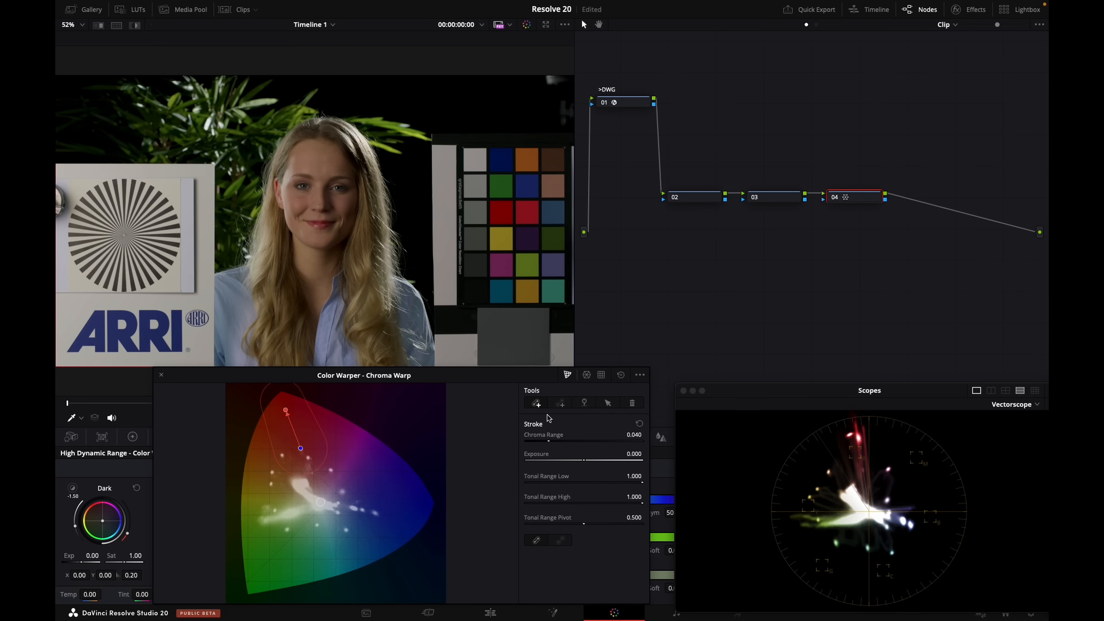
mouse_move(554, 435)
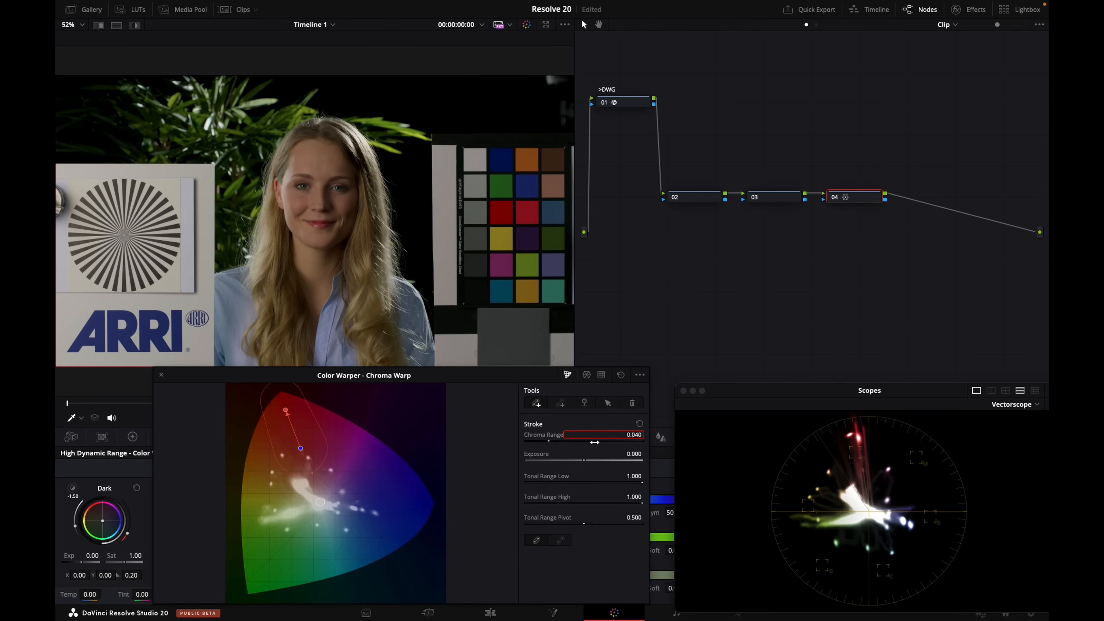
mouse_move(585, 453)
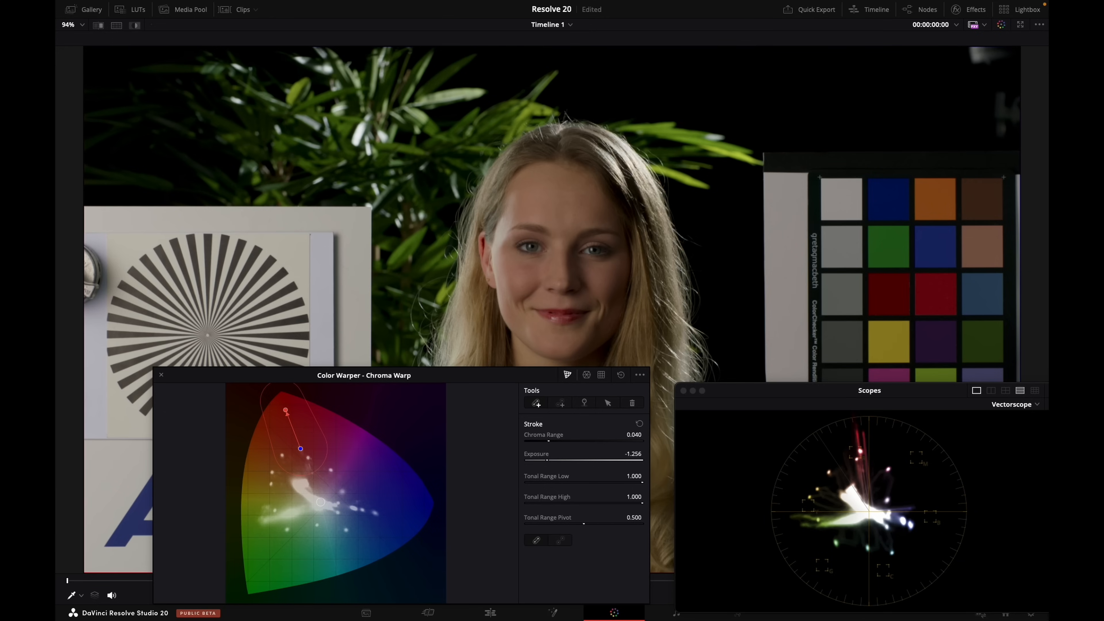
Return the viewer to the normal layout showing the Node editor
left_click(927, 9)
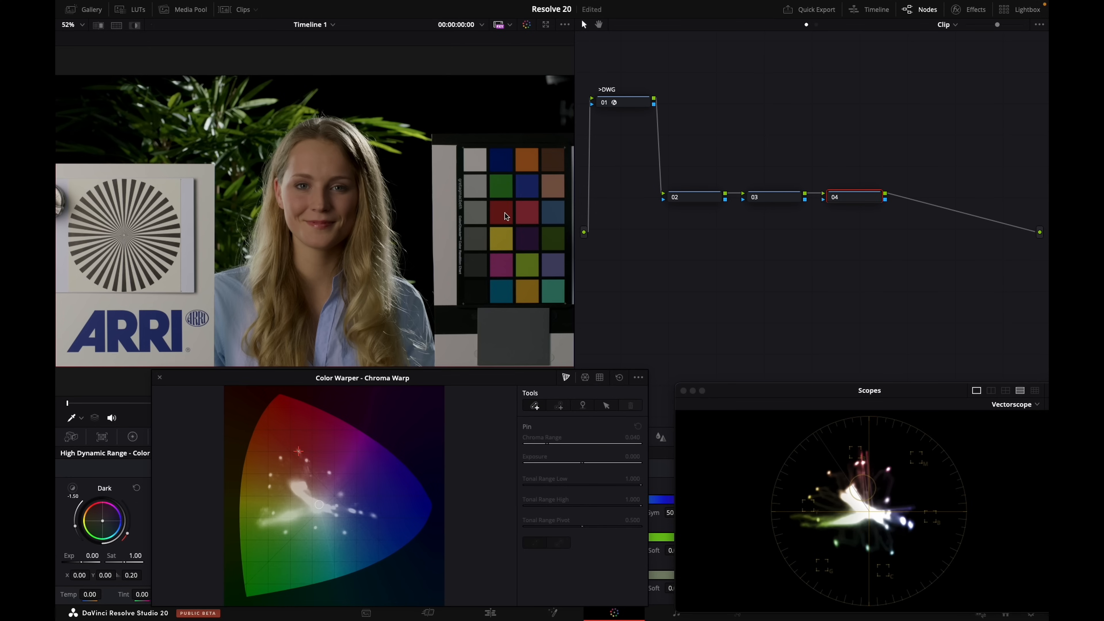
Drag a broad Chroma Warp stroke from the red hue toward blue
left_click(299, 451)
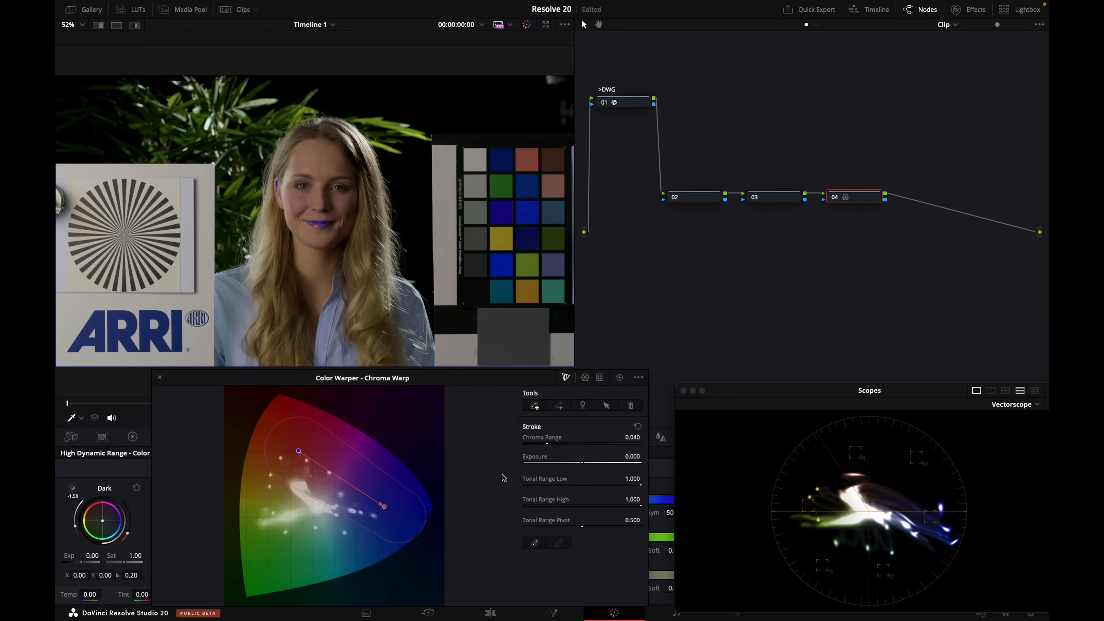
mouse_move(556, 408)
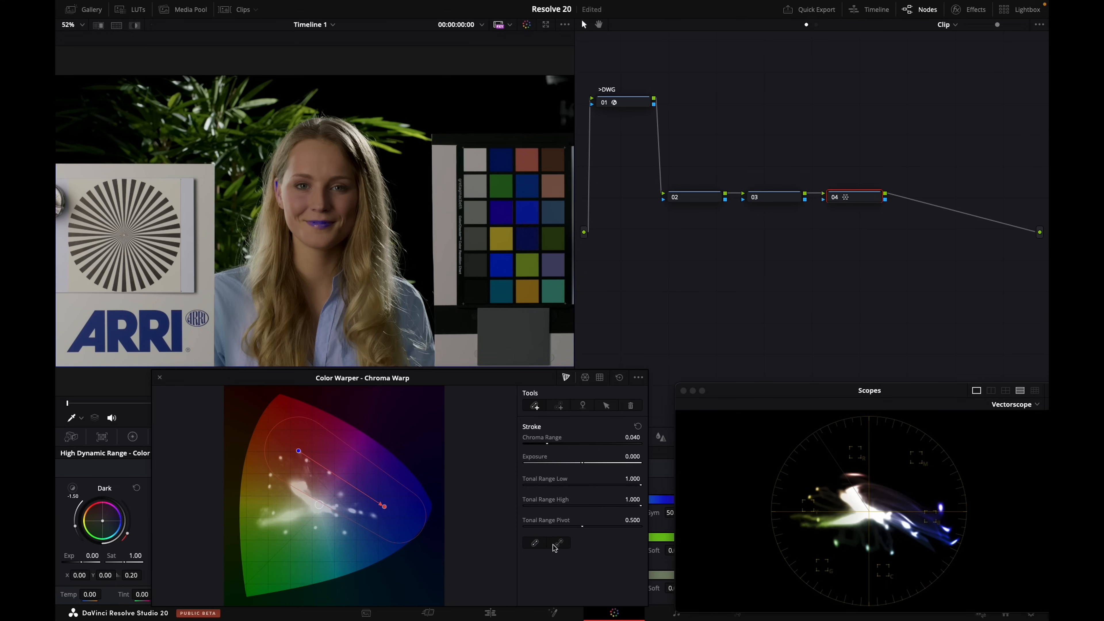
mouse_move(595, 540)
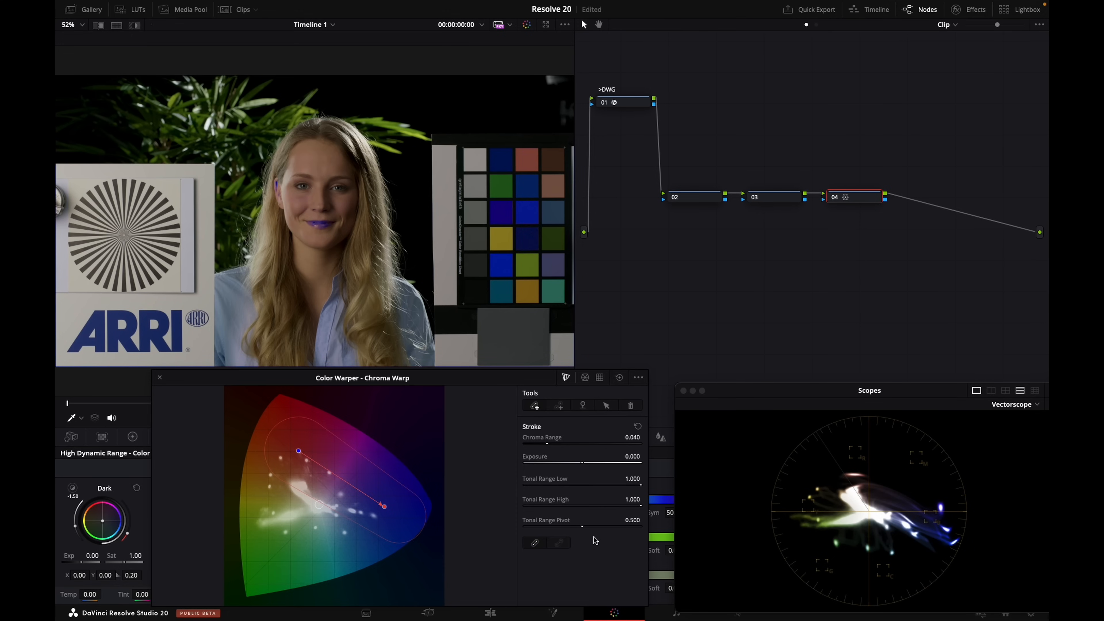
mouse_move(549, 555)
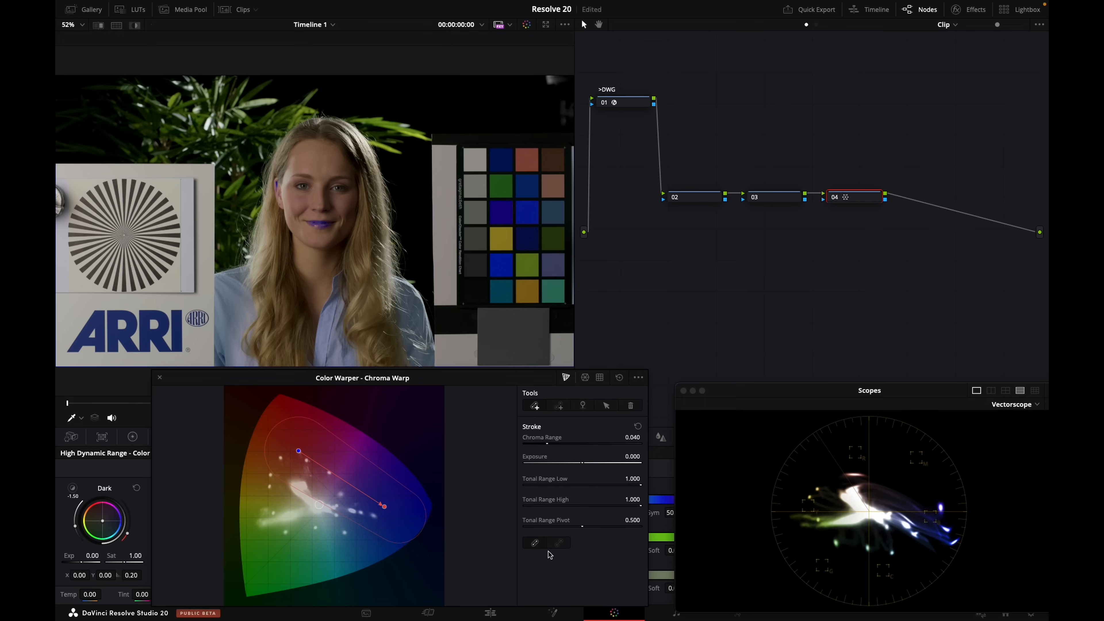
Switch the warp stroke to point-to-point mode so magenta stays untouched
left_click(559, 543)
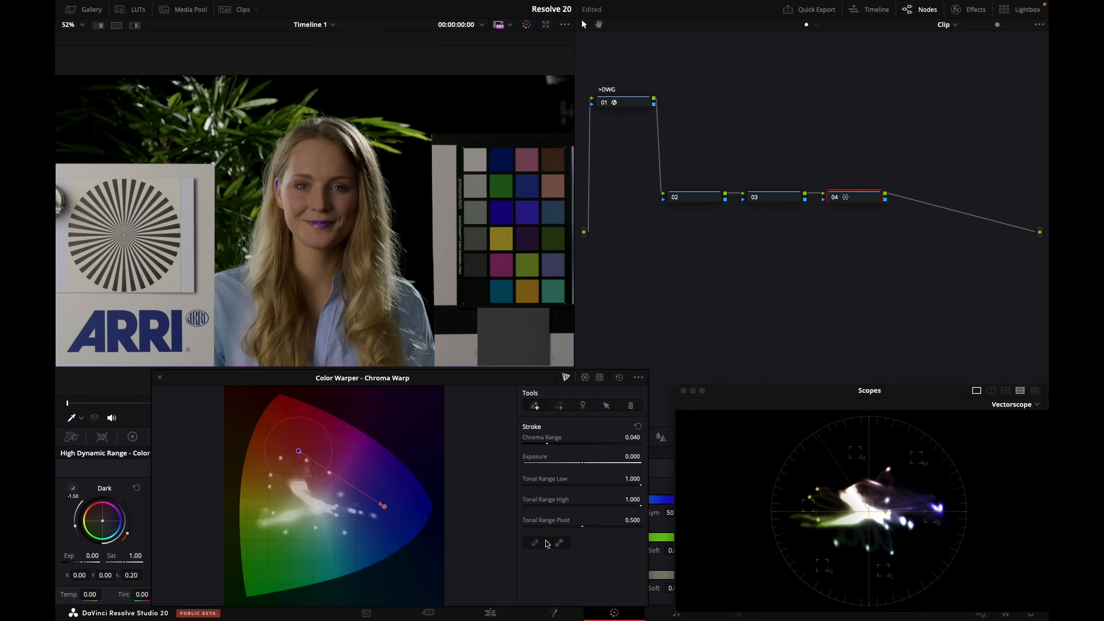
mouse_move(555, 545)
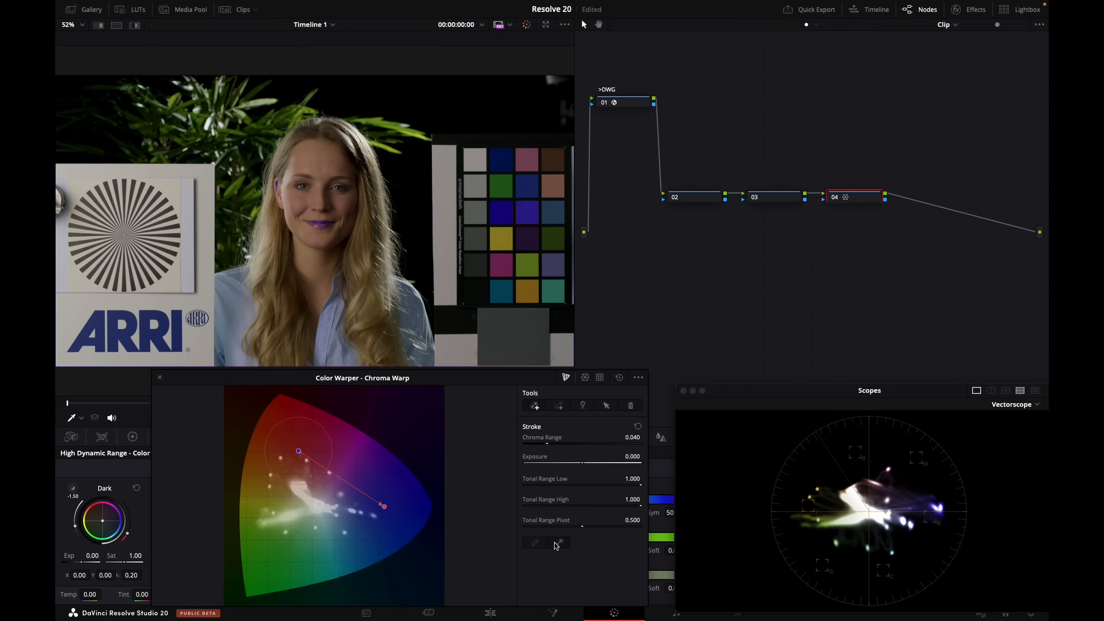
mouse_move(889, 470)
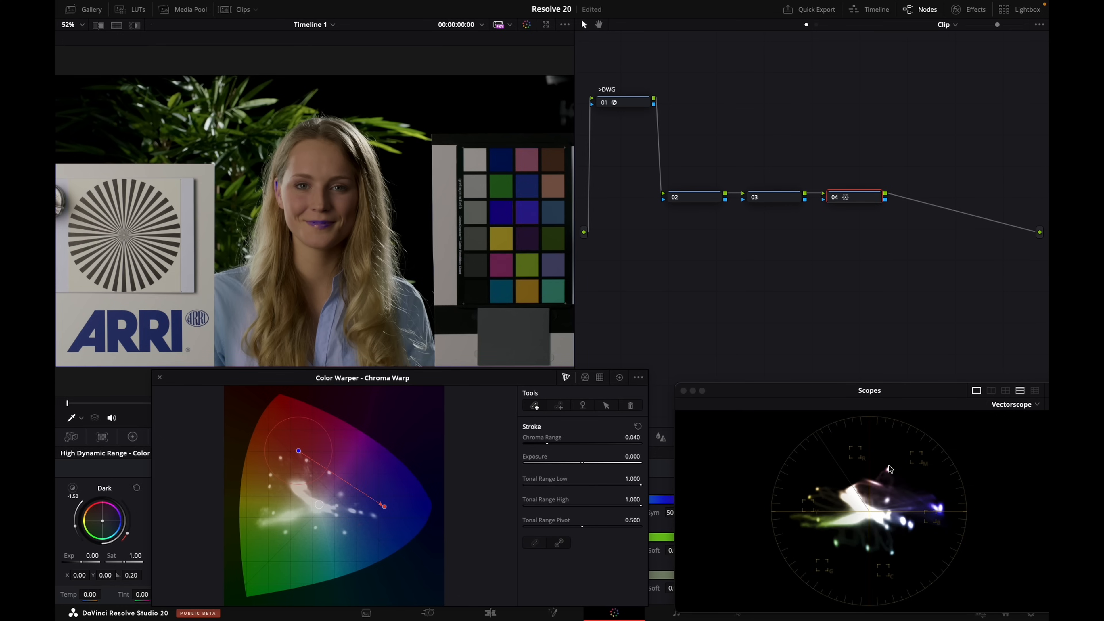
mouse_move(886, 468)
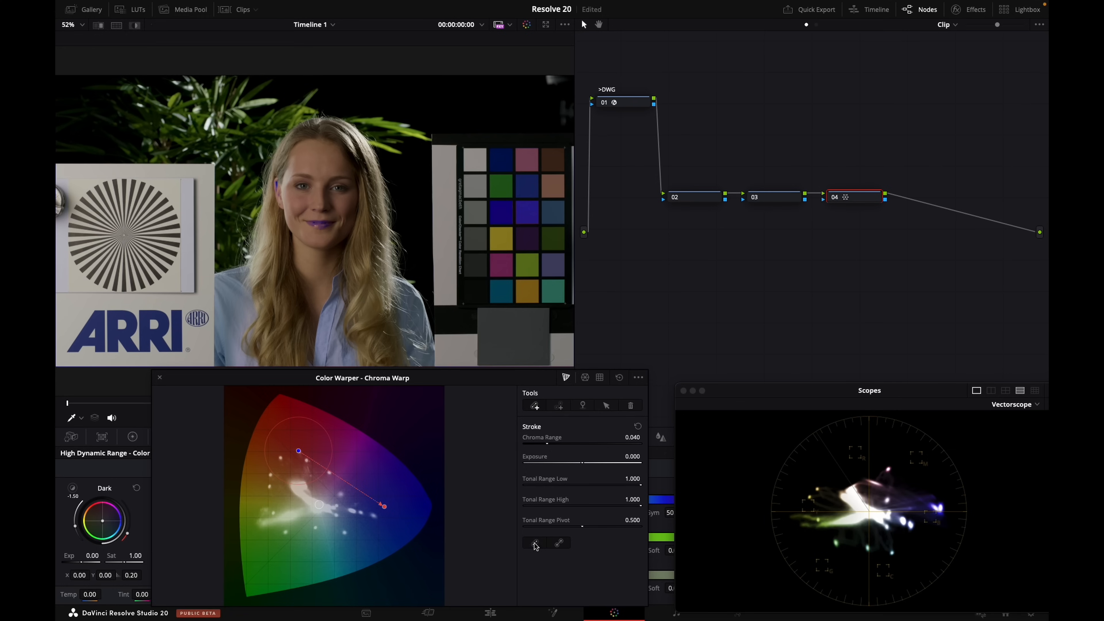
mouse_move(539, 549)
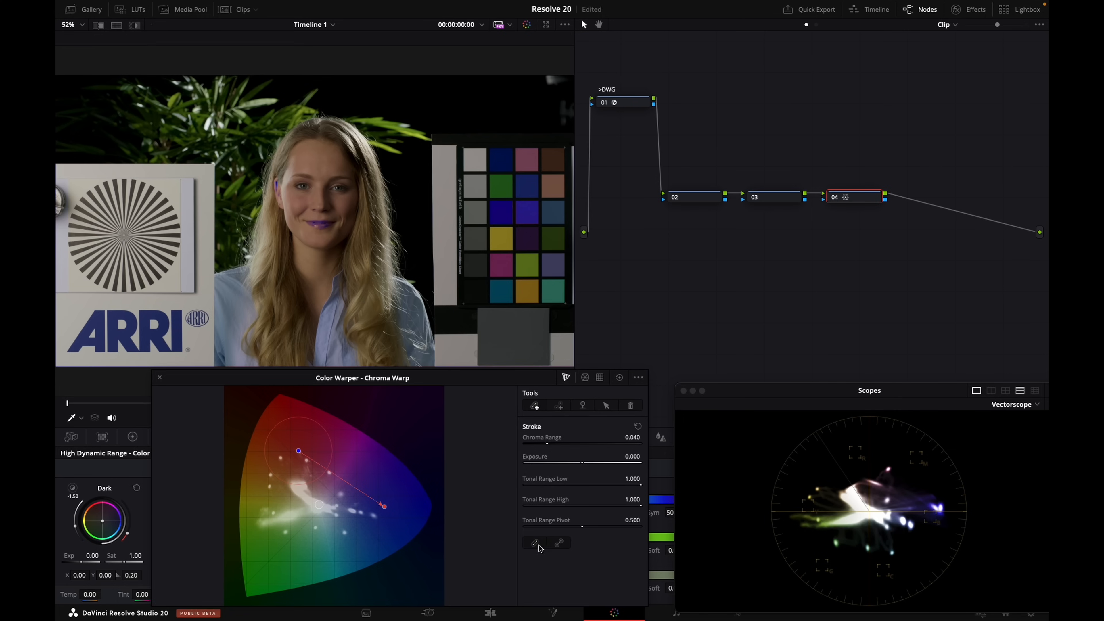
mouse_move(553, 550)
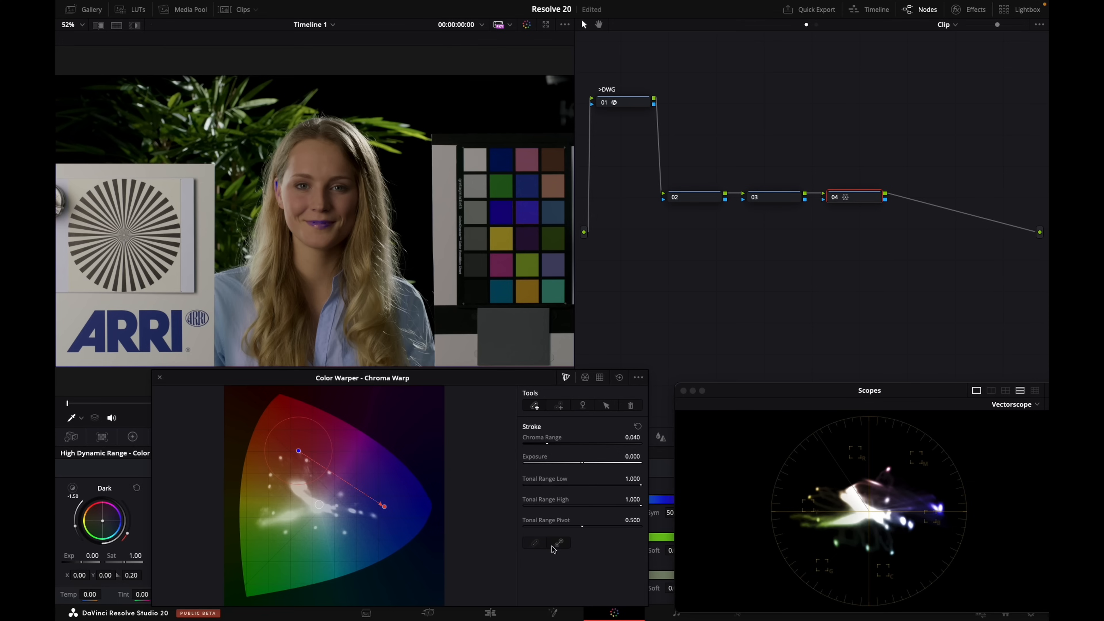